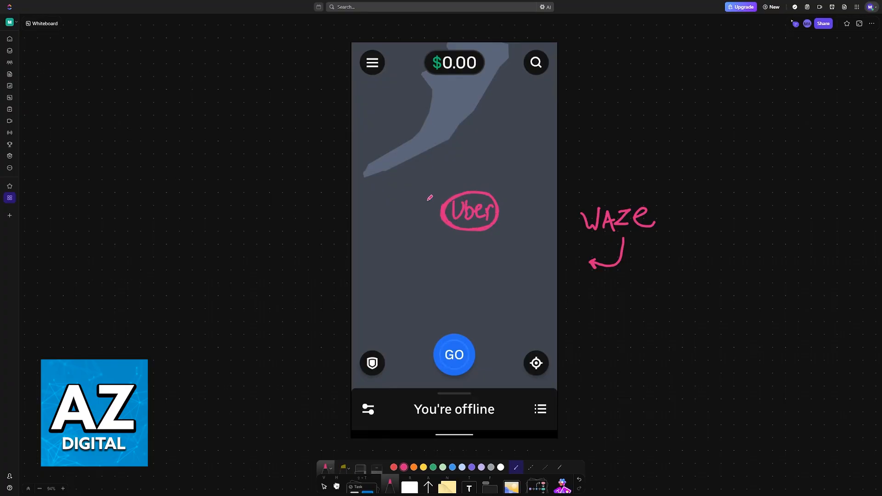
{"action": "mouse_move", "coordinate": [439, 207]}
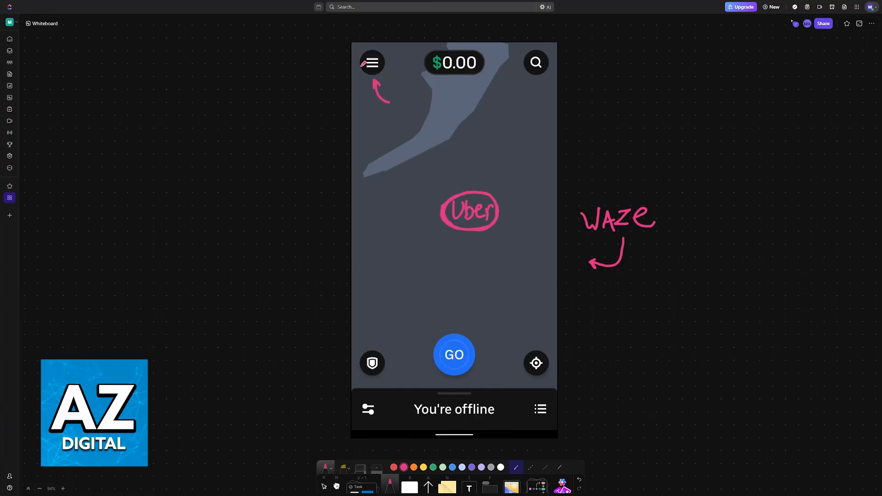
Step: Mark the hamburger menu icon on the Uber home screenshot and pan to the driver menu screenshot
{"action": "scroll", "scroll_direction": "up", "scroll_amount": 3}
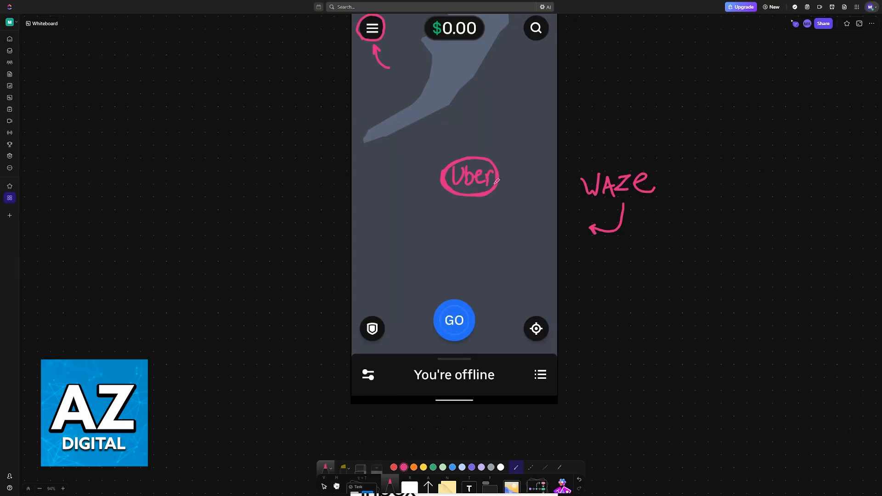
{"action": "left_click", "coordinate": [370, 28]}
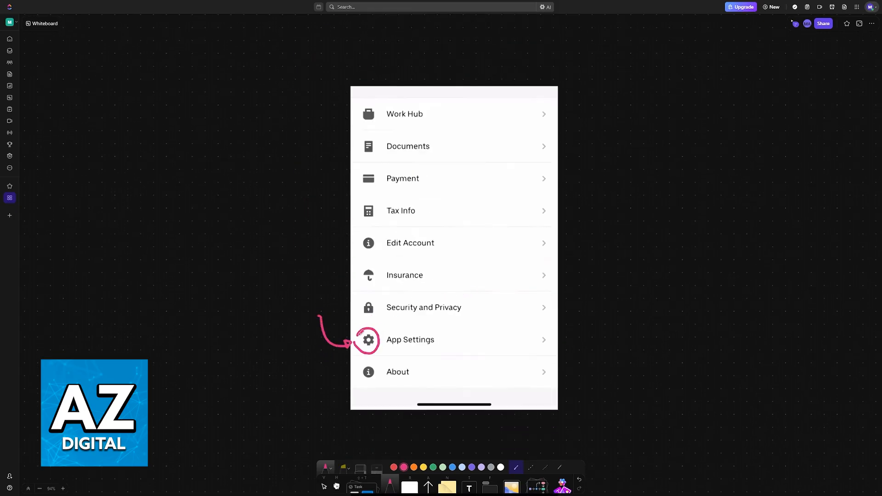
Step: Underline the App Settings title in pink, circle Navigation, and move to the Navigation screenshot
{"action": "left_click", "coordinate": [410, 340]}
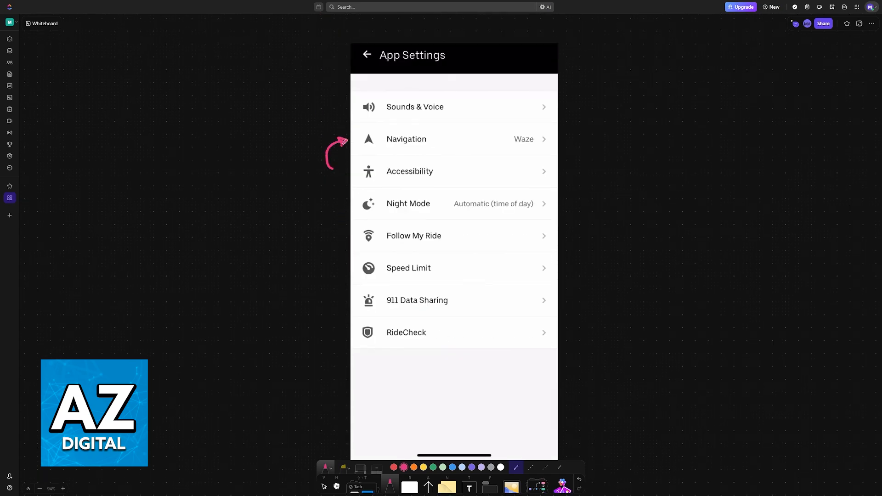
{"action": "left_click_drag", "start_coordinate": [372, 64], "coordinate": [464, 64]}
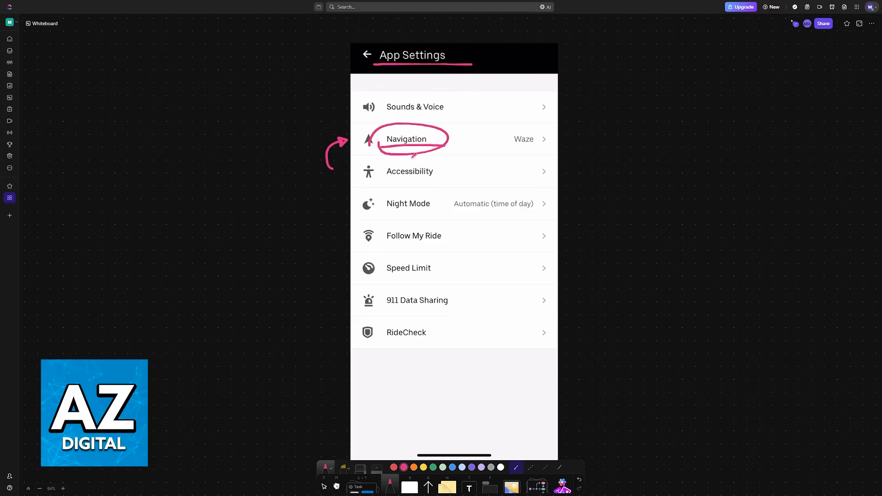
{"action": "left_click", "coordinate": [406, 139]}
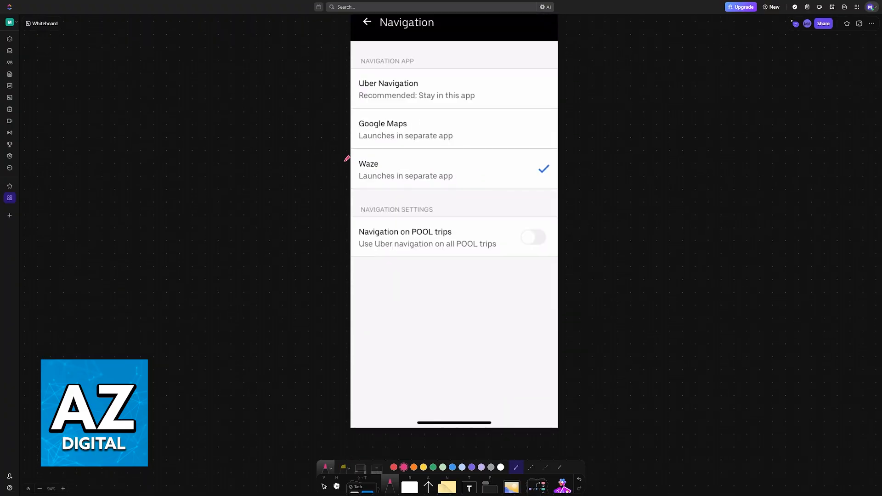
Step: Bracket the list of navigation apps in pink beside the Waze option
{"action": "left_click_drag", "start_coordinate": [305, 119], "coordinate": [343, 138]}
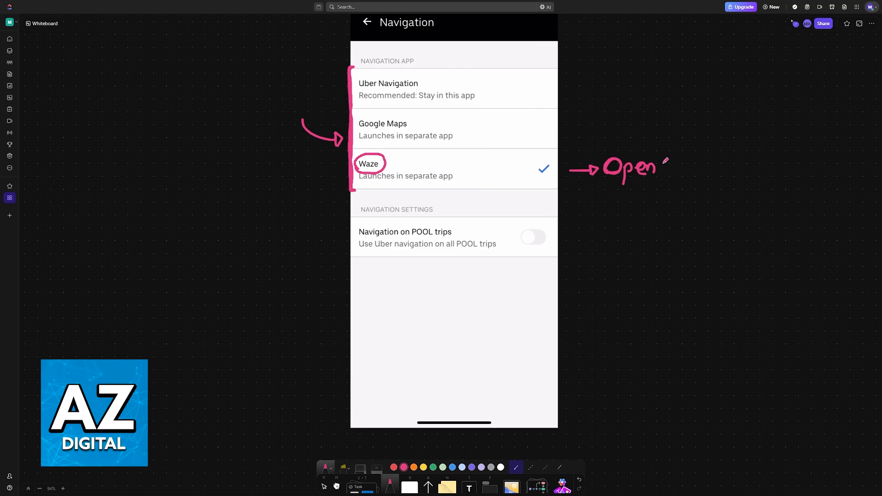
{"action": "mouse_move", "coordinate": [434, 172]}
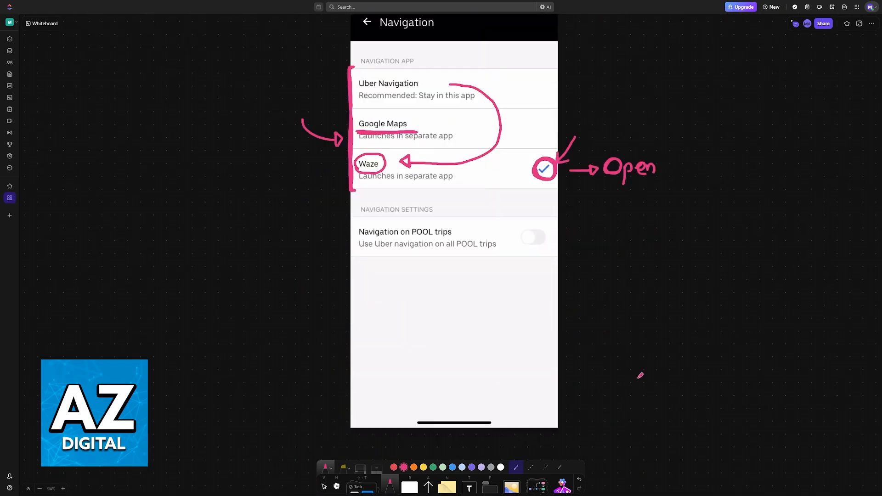
{"action": "mouse_move", "coordinate": [629, 360]}
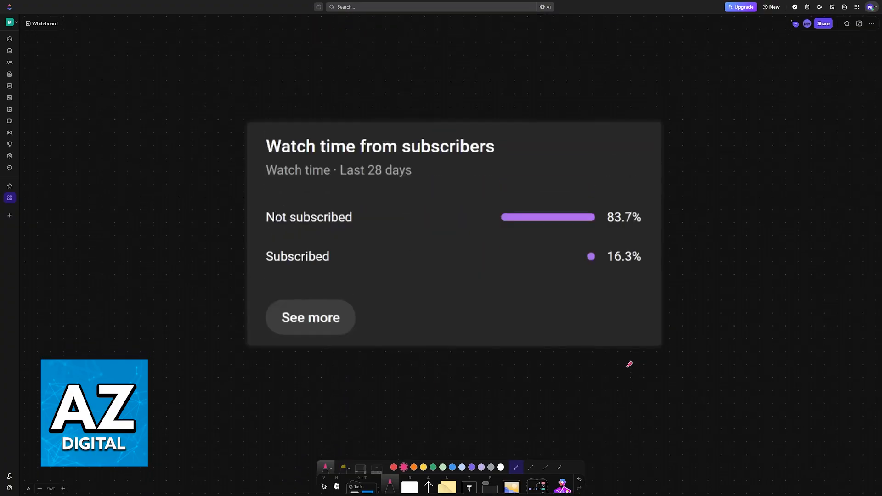
{"action": "mouse_move", "coordinate": [681, 274]}
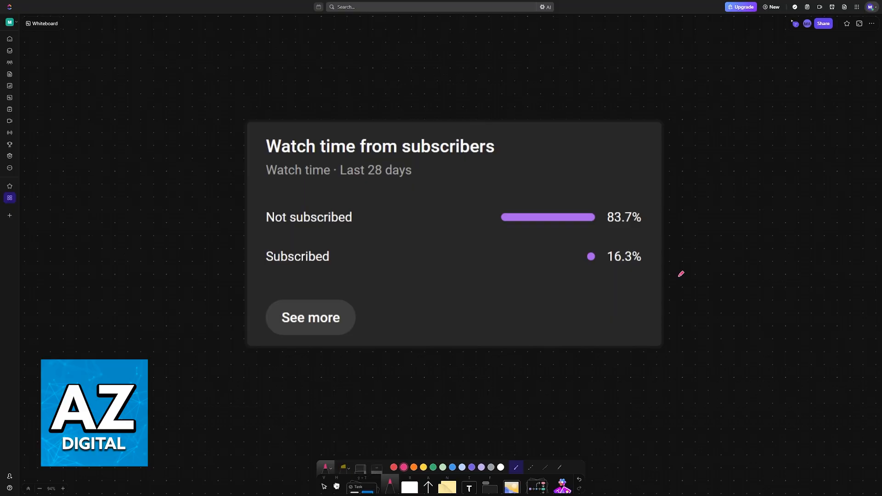